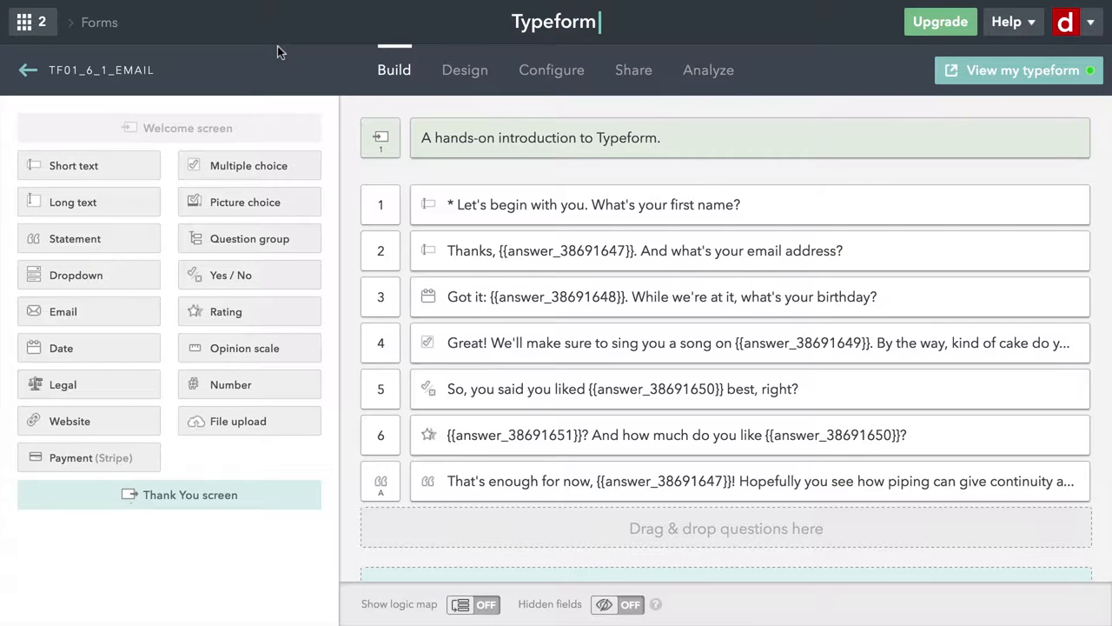
mouse_move(466, 70)
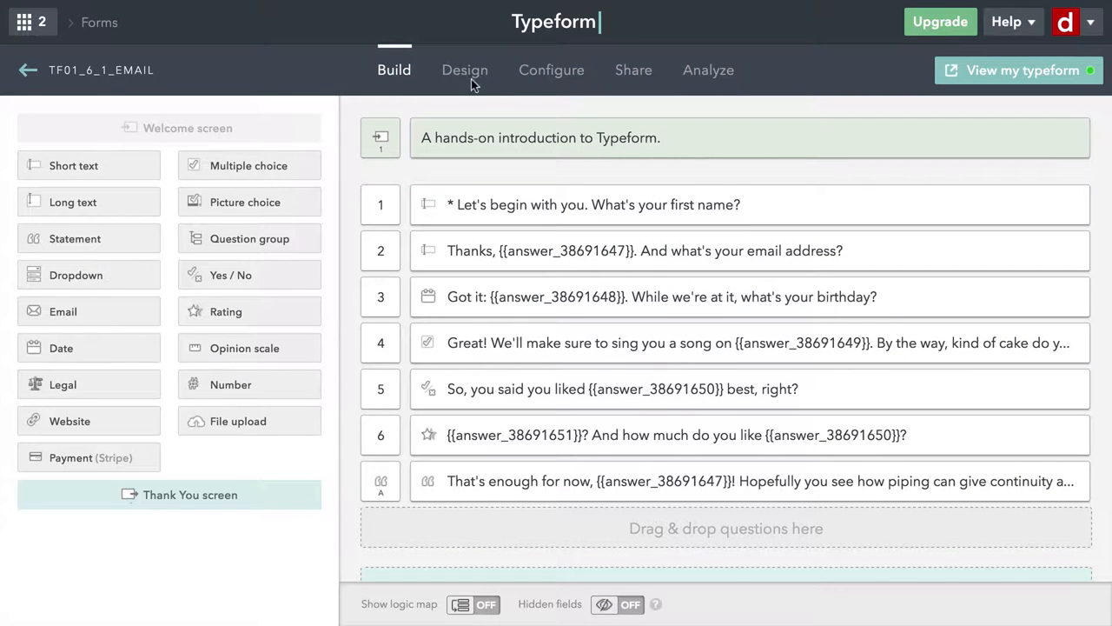
- Show the TF01_6_1_EMAIL form's design view with the datalab.cc welcome screen preview
click(465, 70)
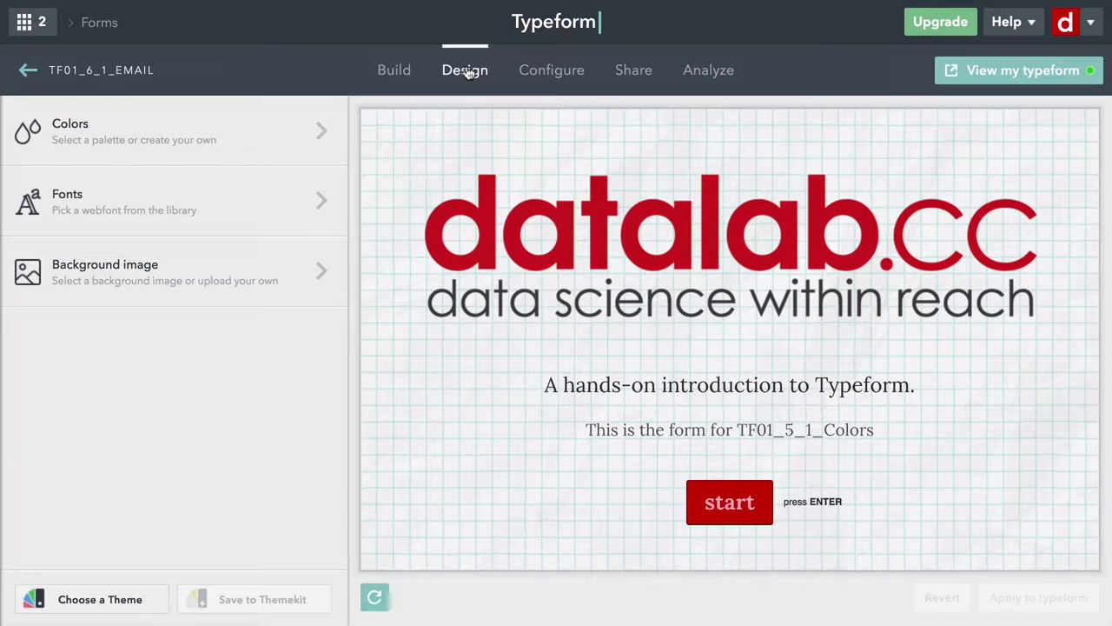
mouse_move(632, 70)
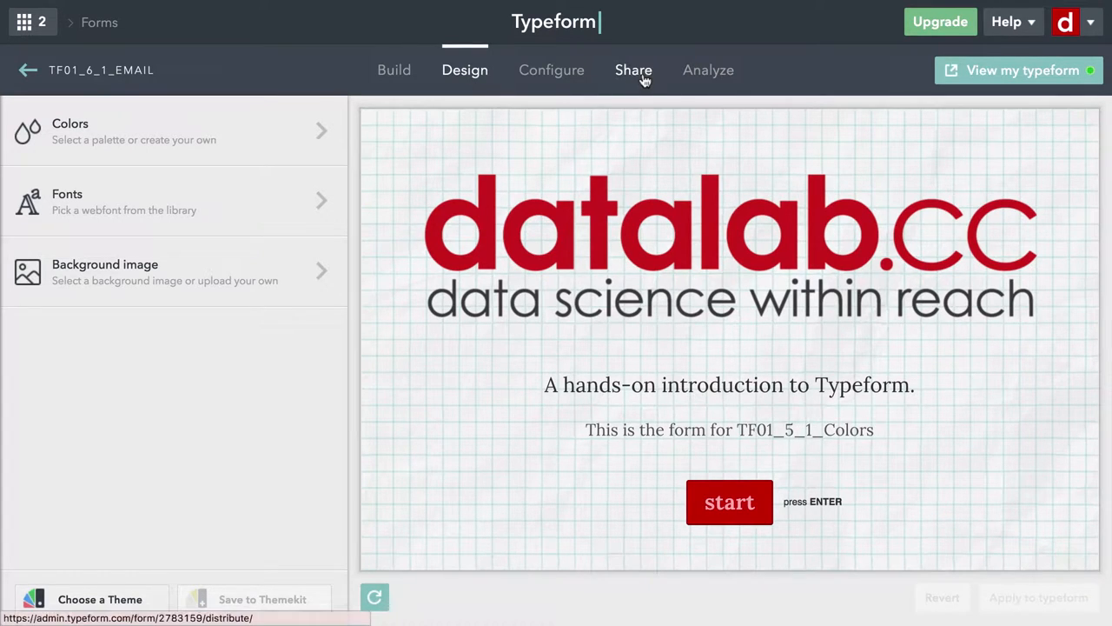
- Show the form's share page and select its public typeform URL
click(632, 69)
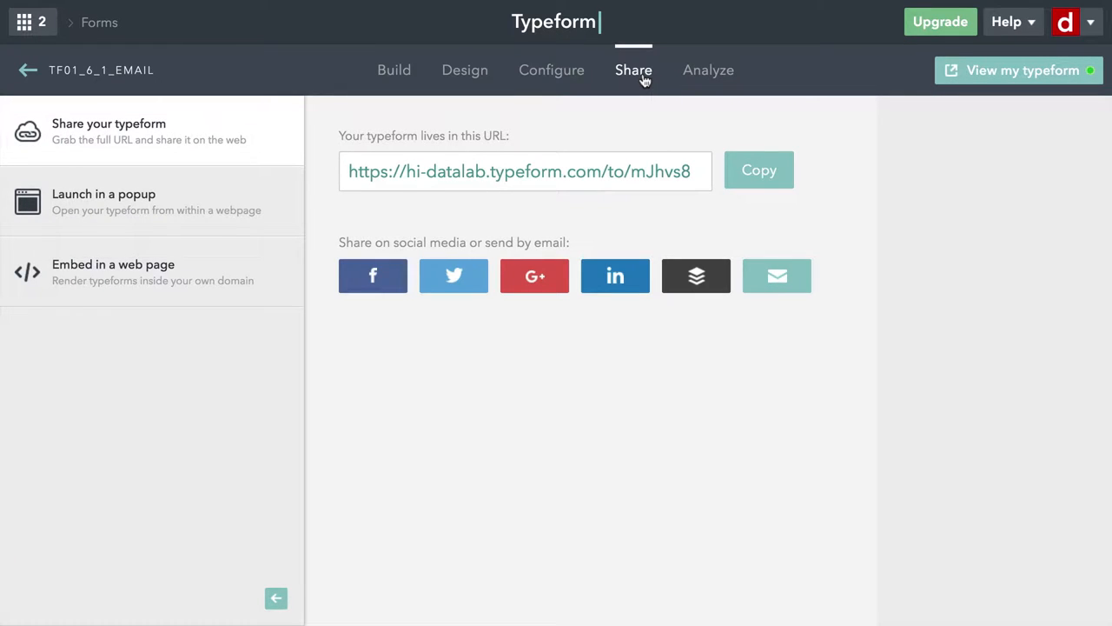
mouse_move(259, 132)
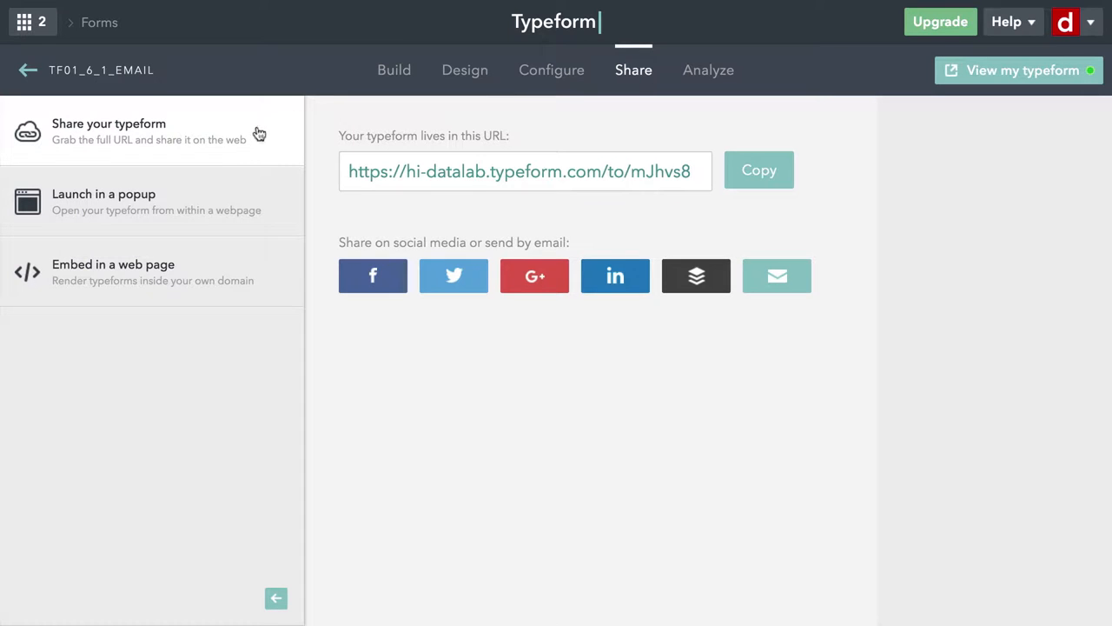
mouse_move(141, 149)
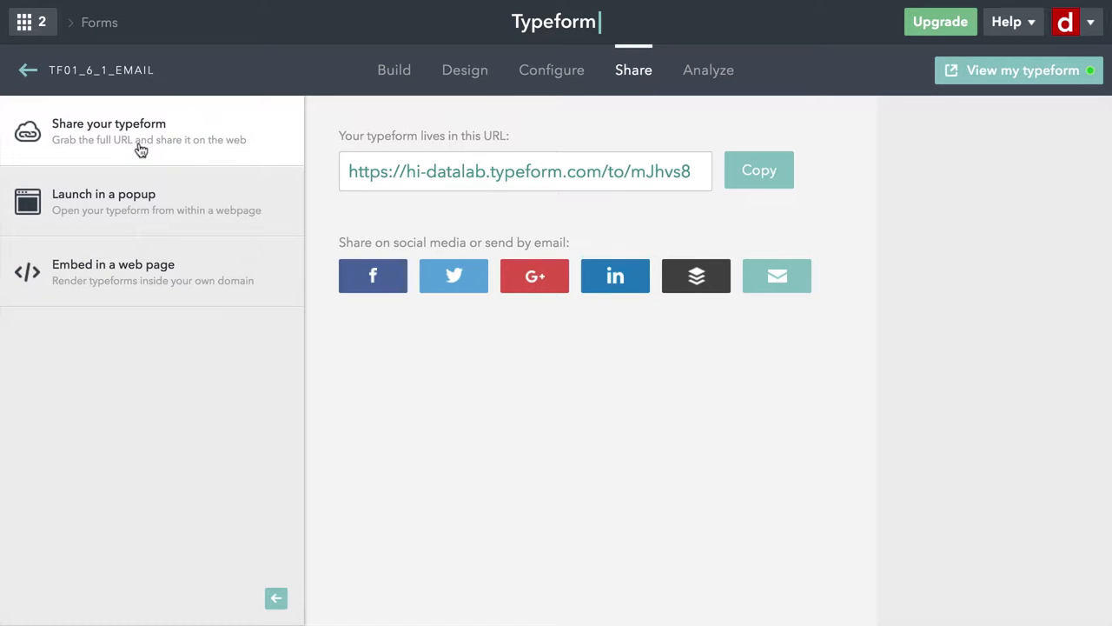
mouse_move(633, 240)
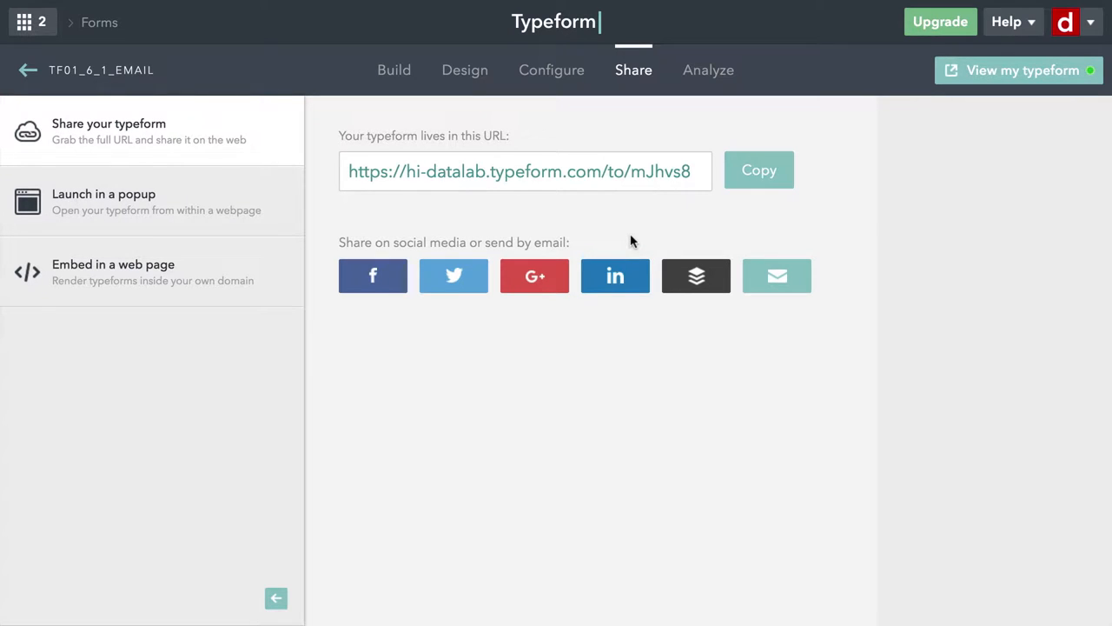
click(521, 170)
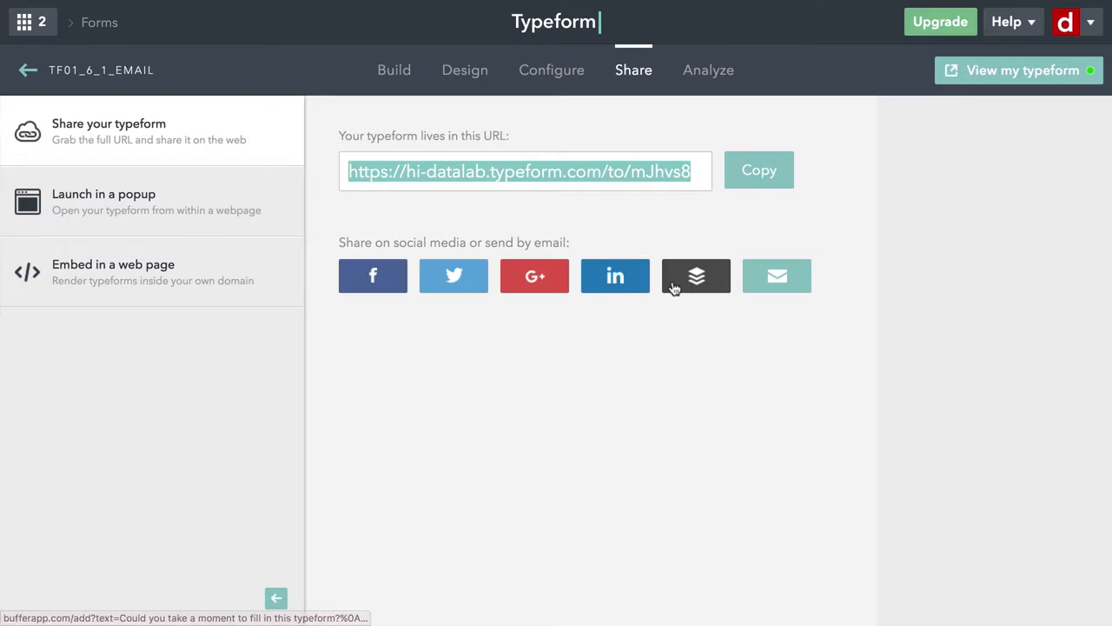
mouse_move(775, 274)
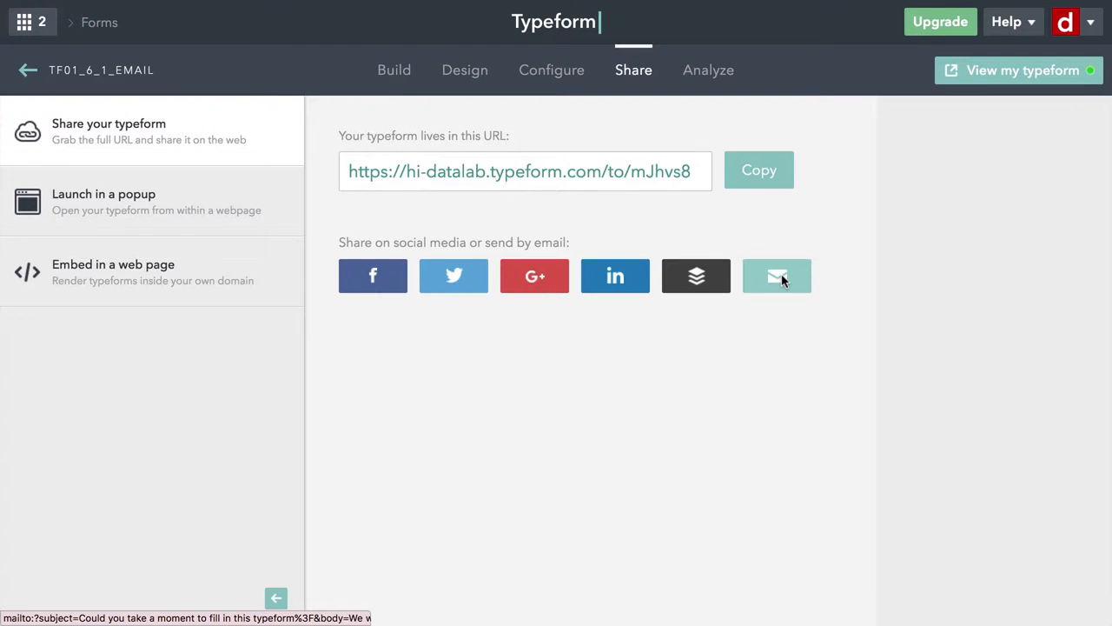
click(775, 275)
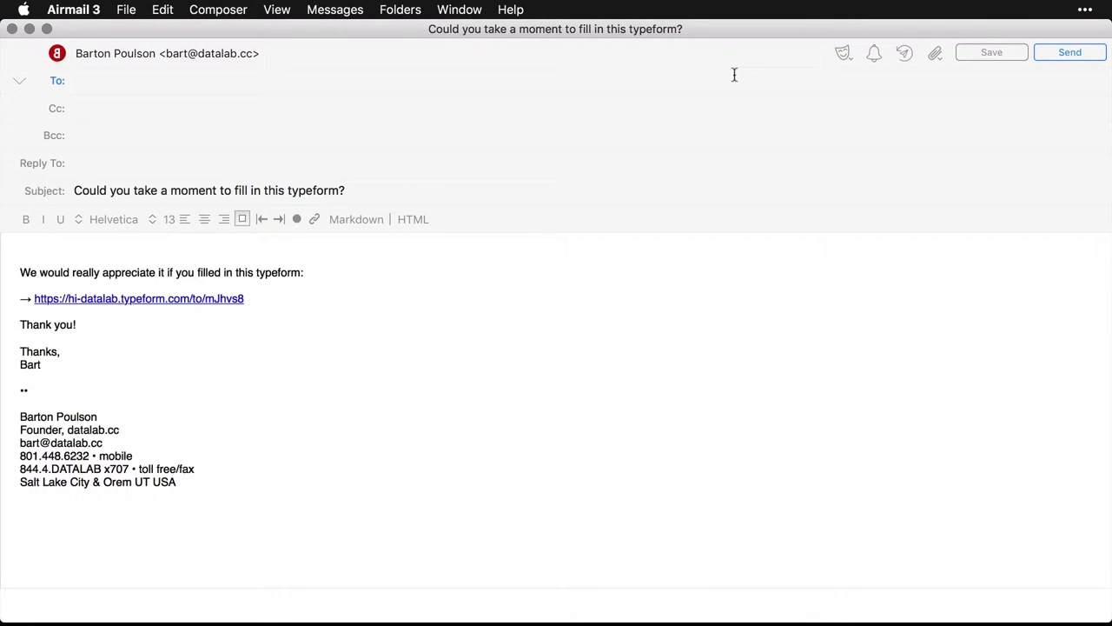
mouse_move(306, 82)
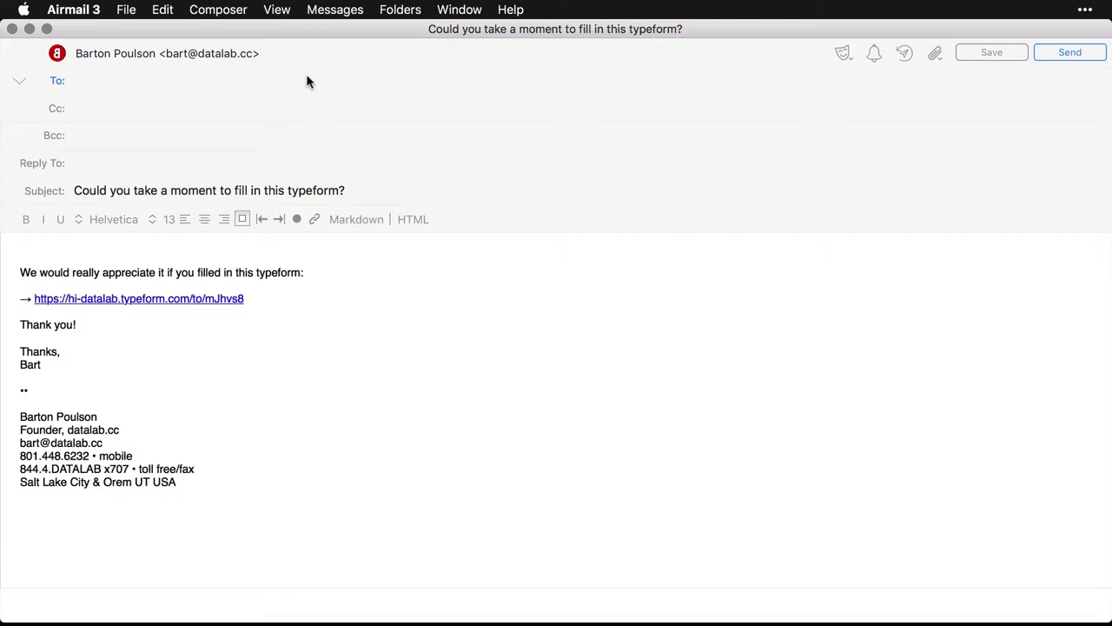
click(379, 190)
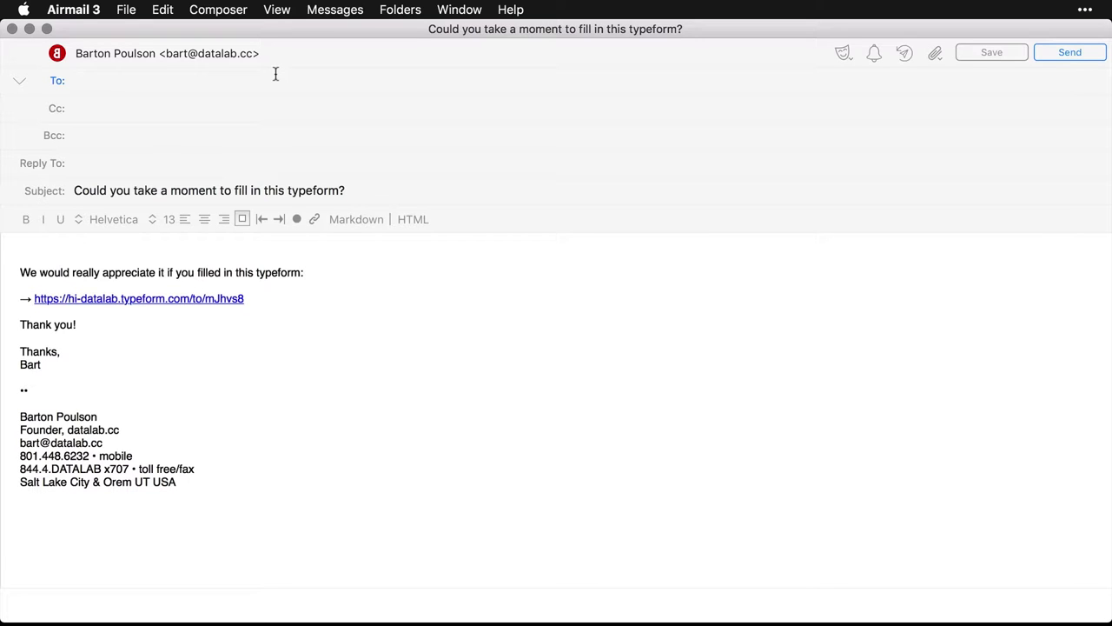
click(79, 80)
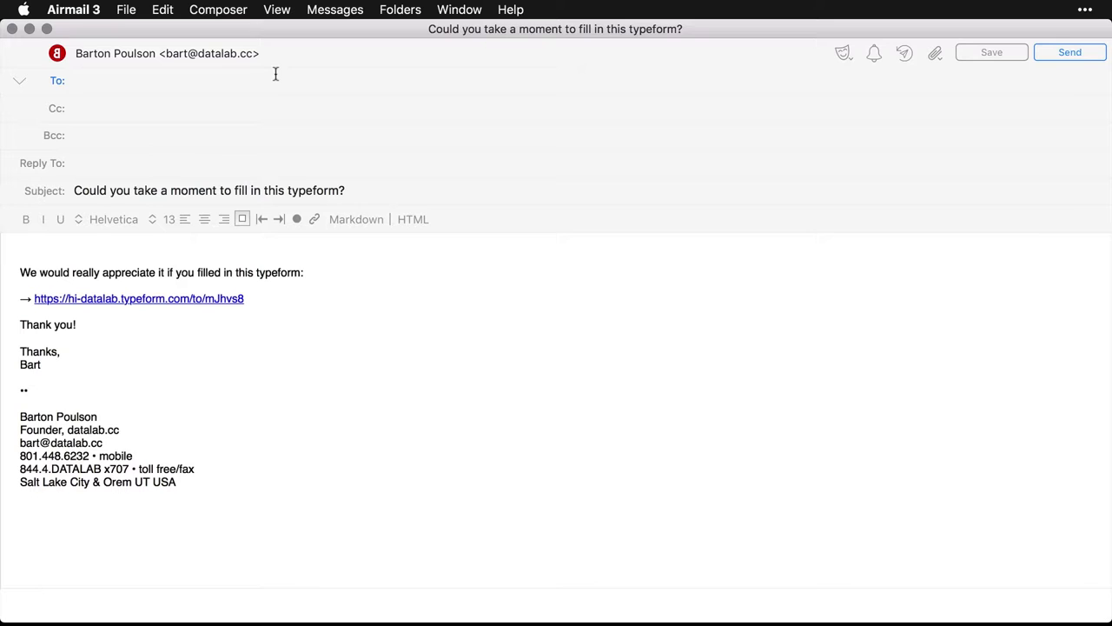
click(130, 80)
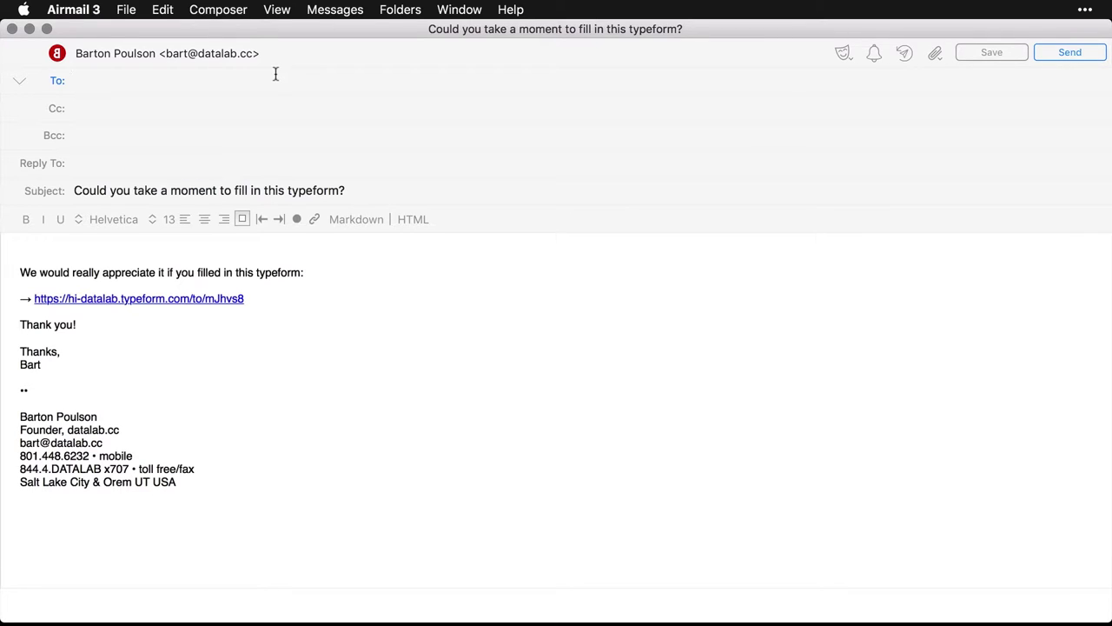
click(73, 80)
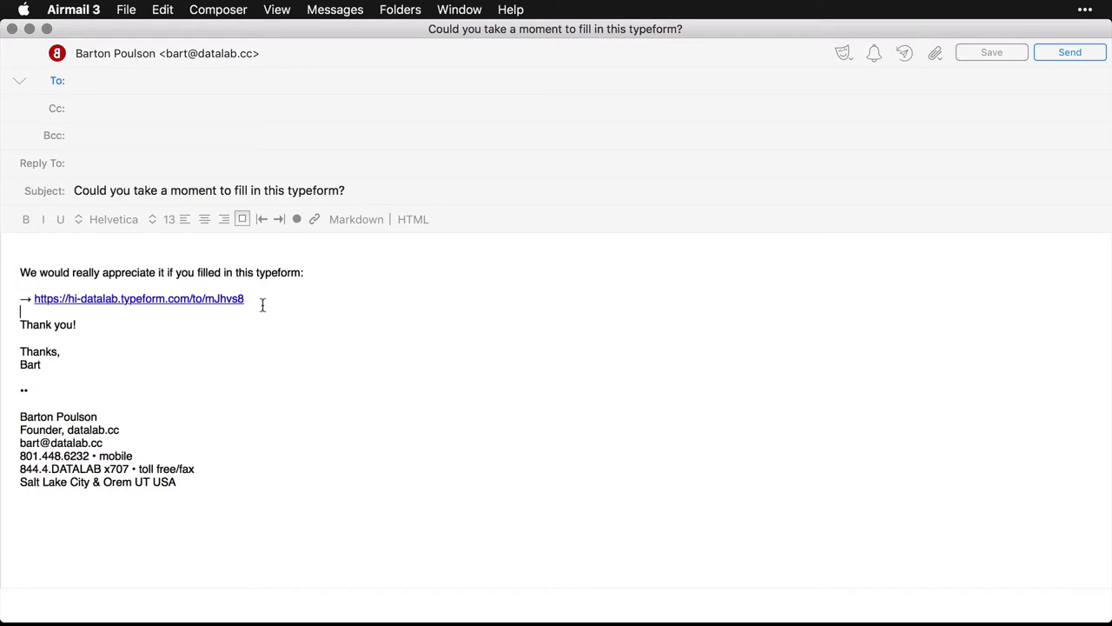
- Clear all prefilled text from the draft's body, leaving it empty
key(backspace)
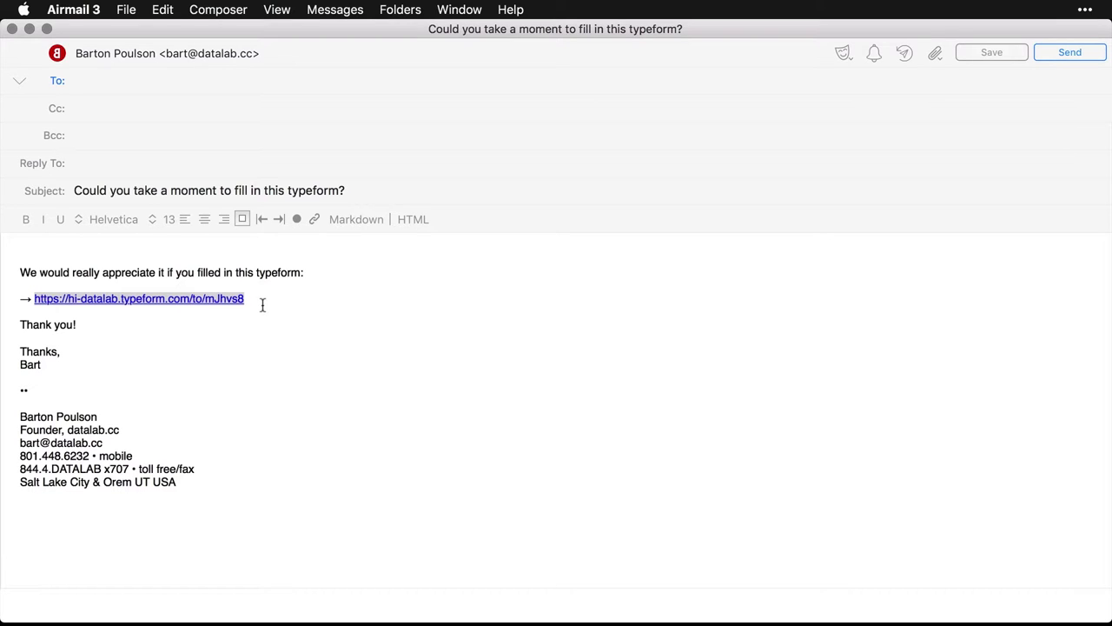
key(cmd+a)
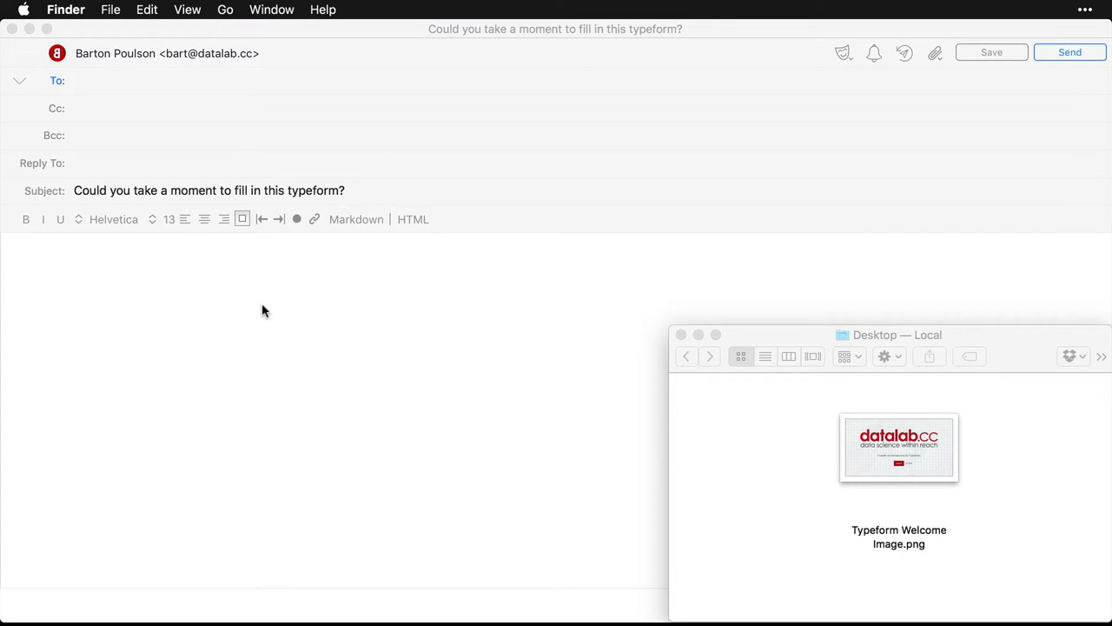
- Preview Typeform Welcome Image.png from the Desktop and embed it in the email body
click(899, 449)
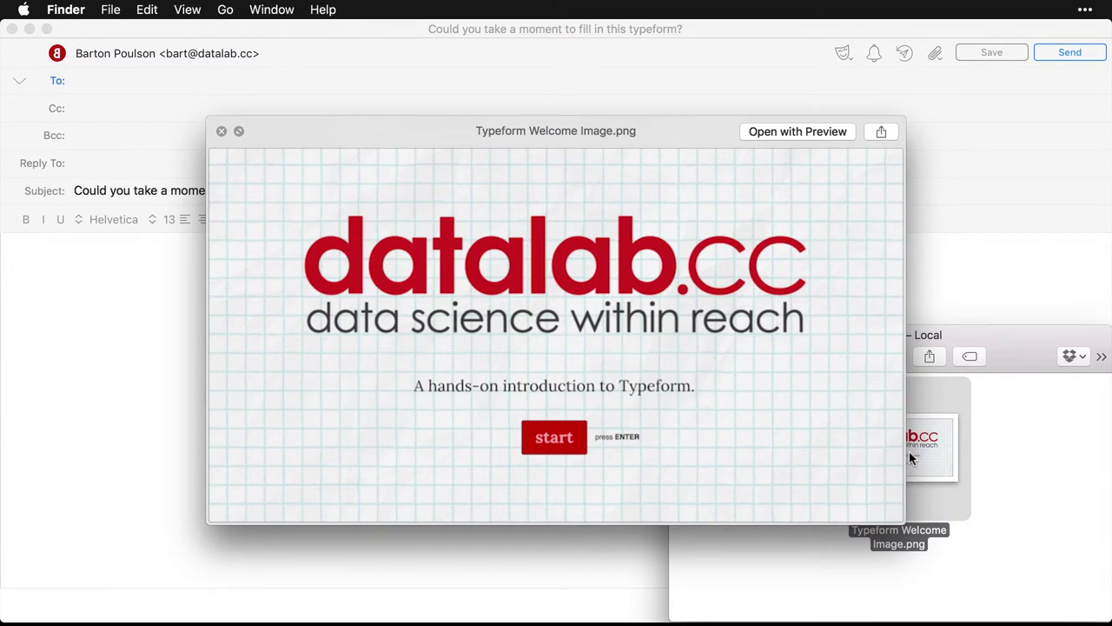
click(222, 132)
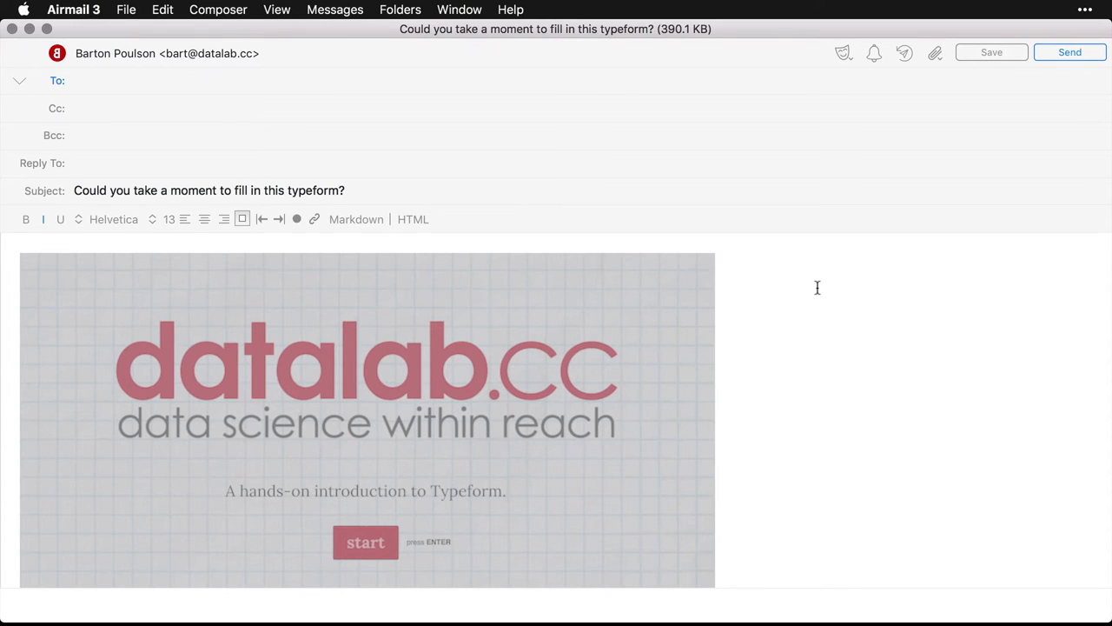
click(314, 219)
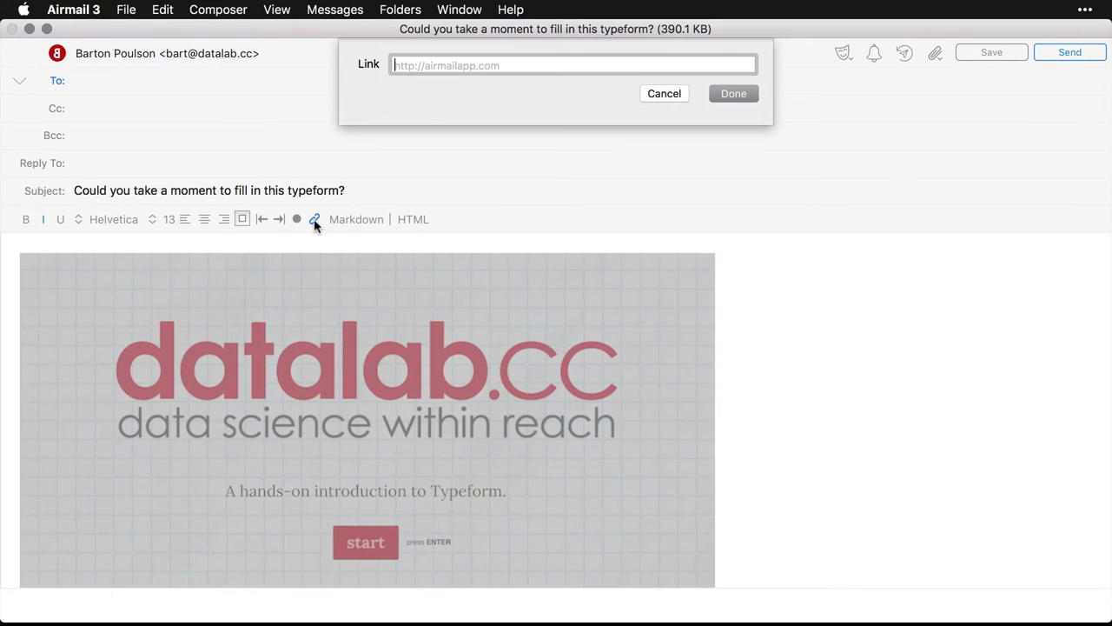
text(https://hi-datalab.typeform.com/to/mJhvs8)
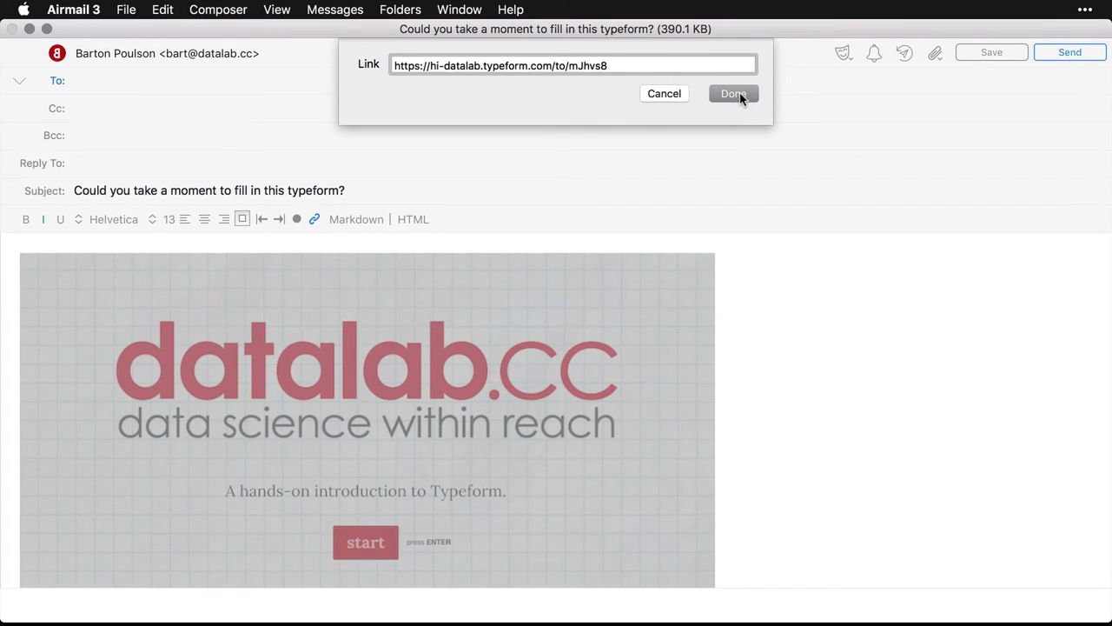
click(733, 94)
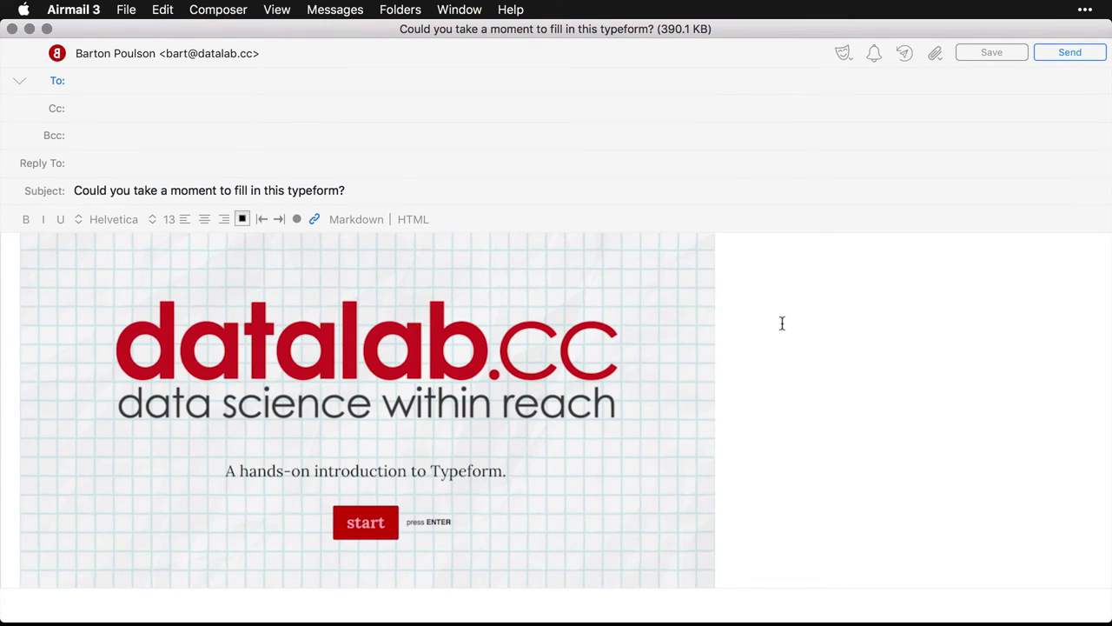
scroll(down, 3)
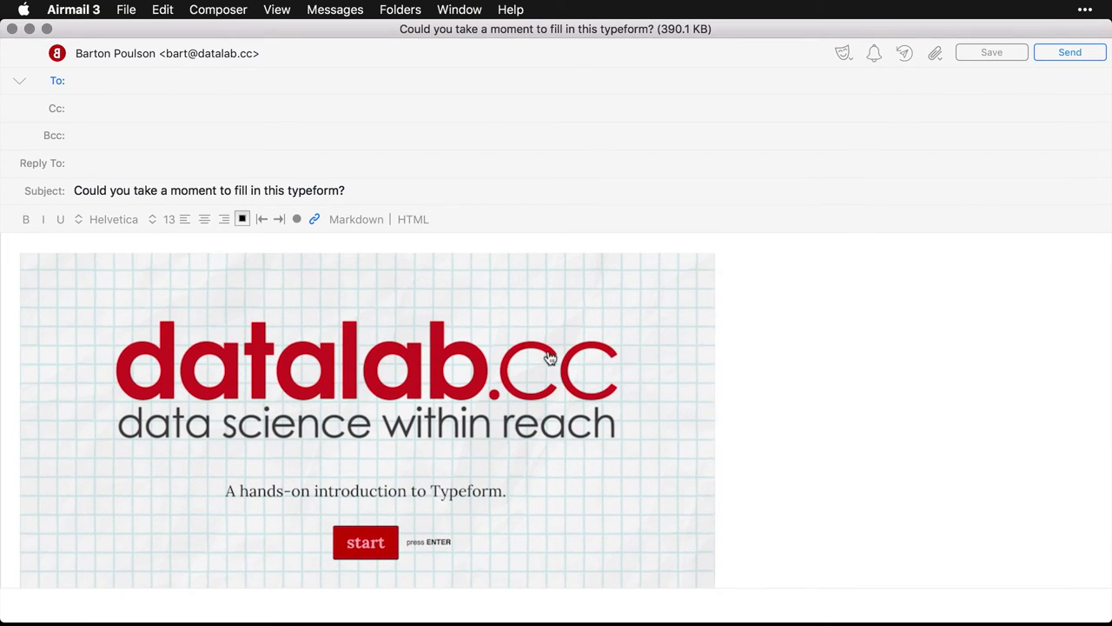
mouse_move(365, 525)
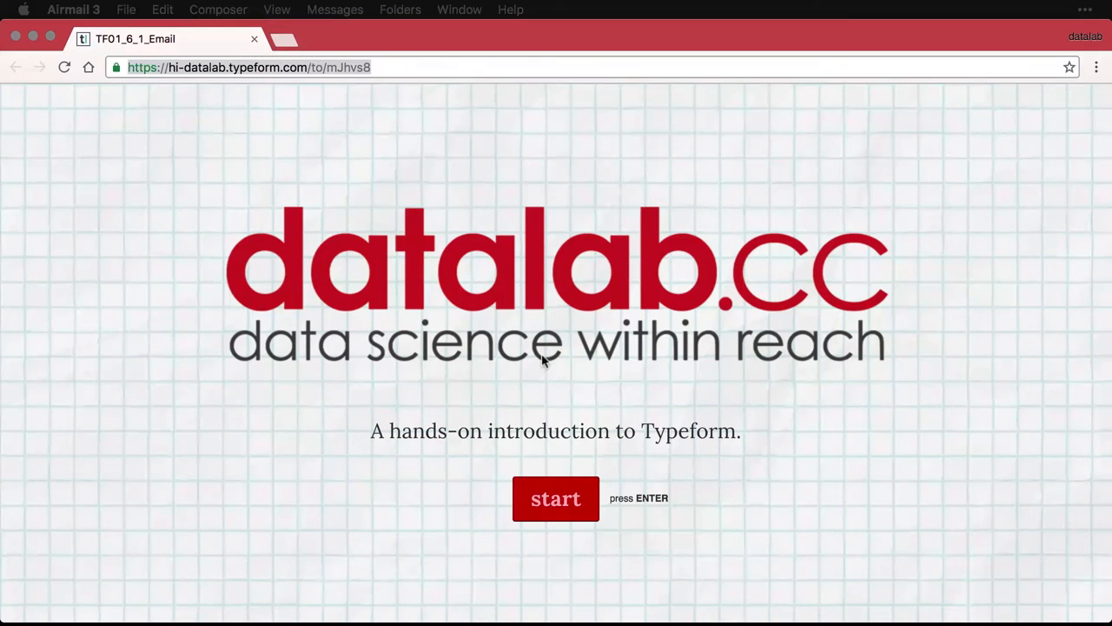
- Start the live typeform opened from the email image, reaching the first-name question
click(556, 497)
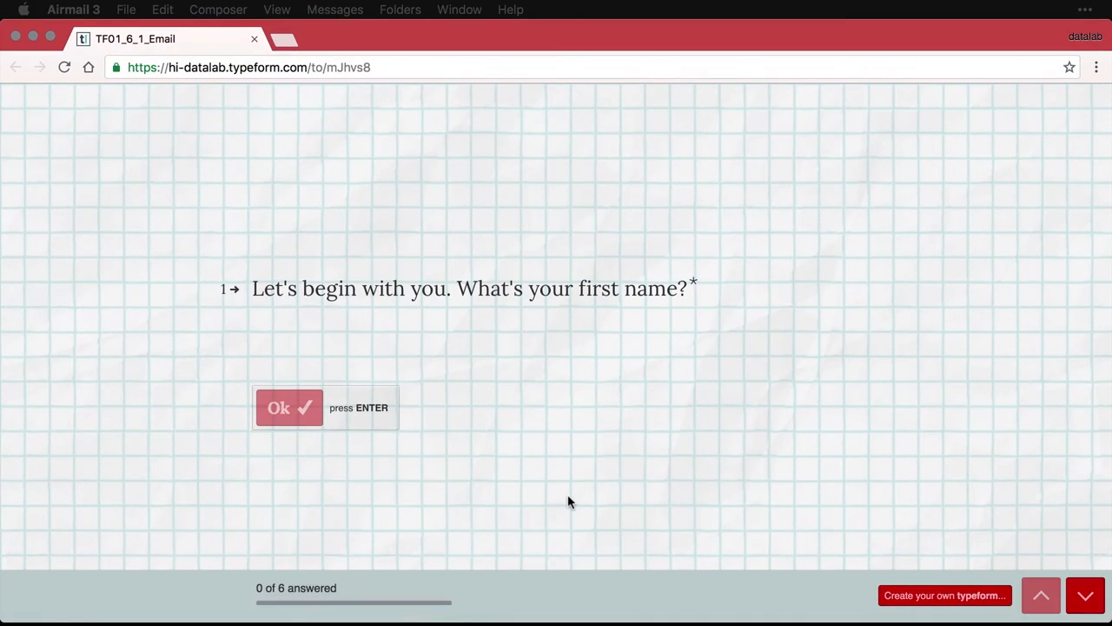